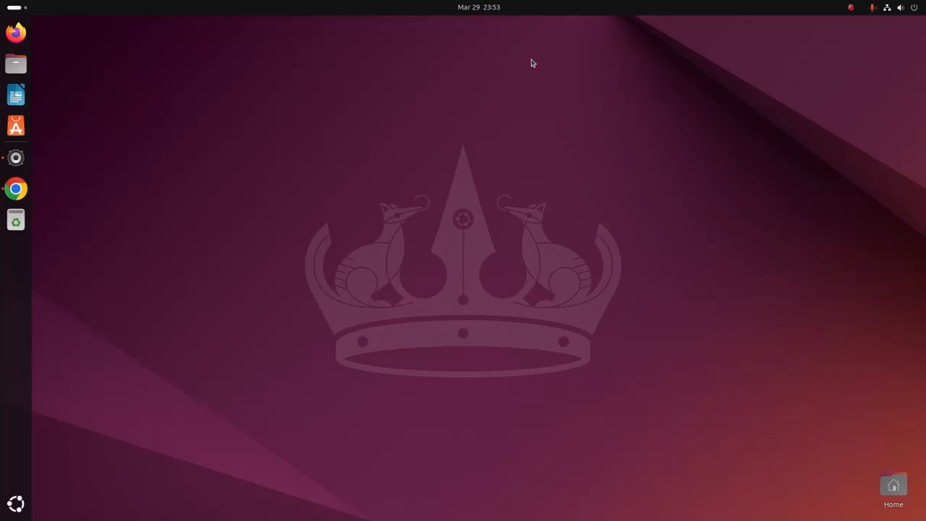
pyautogui.moveTo(422, 86)
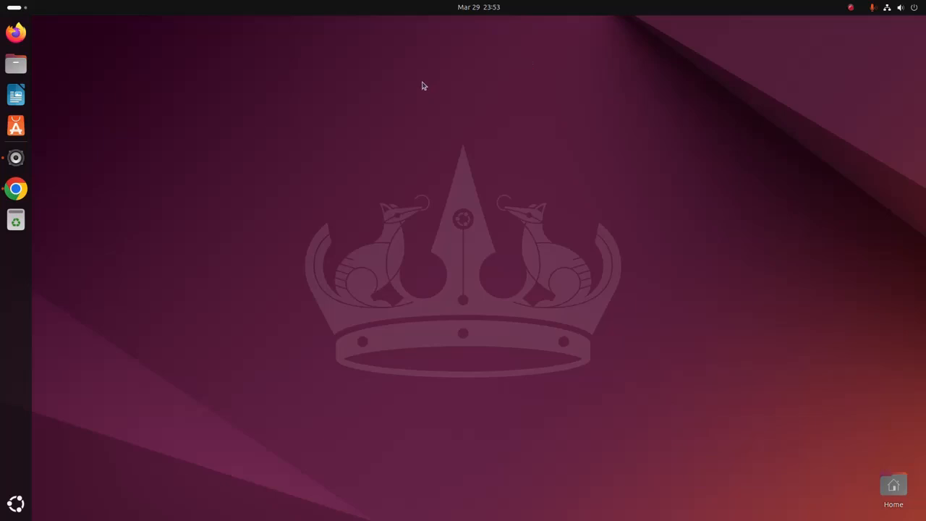
pyautogui.moveTo(172, 354)
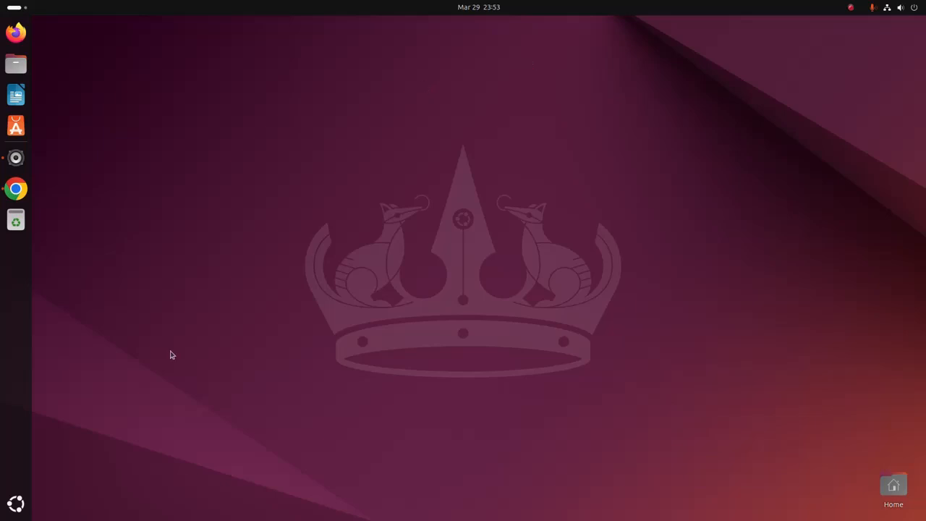
# Launch Terminal from the Activities search for 'ter' and maximize its window.
pyautogui.write('ter')
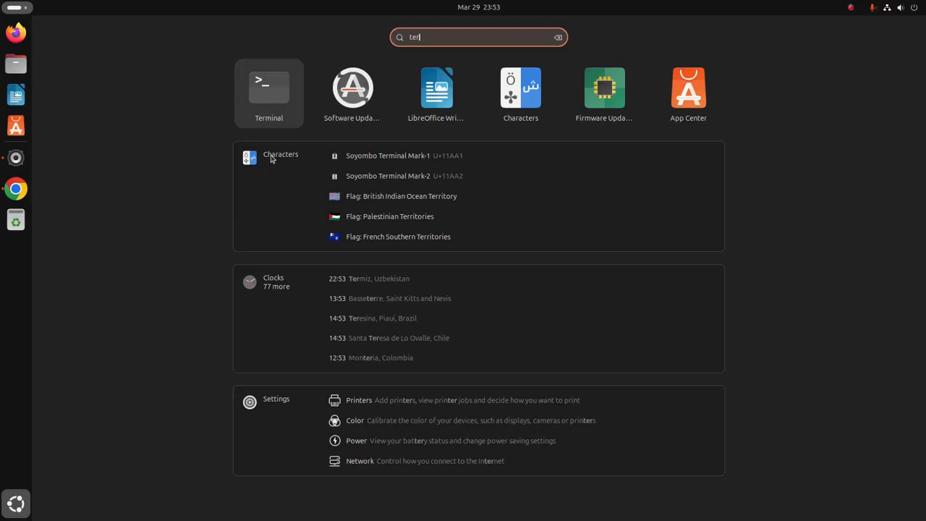
pyautogui.click(269, 89)
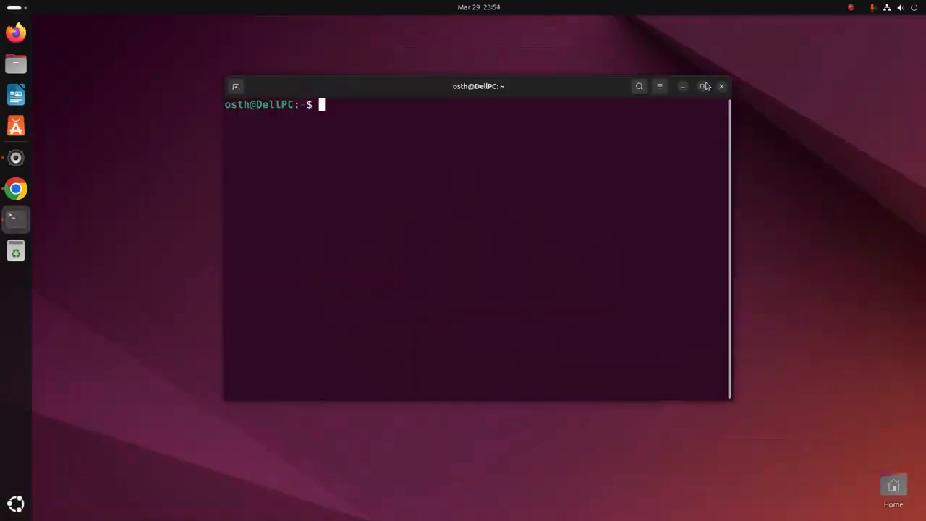
pyautogui.click(701, 87)
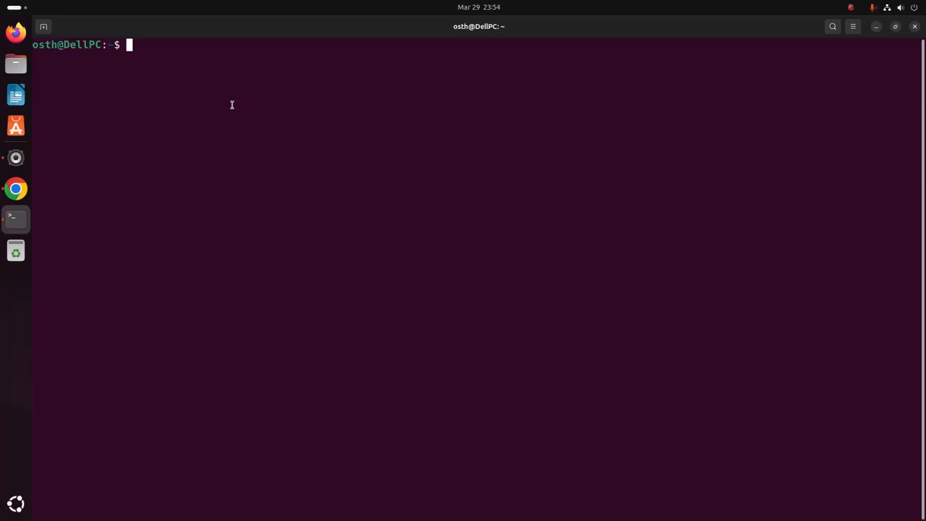
# Run 'sudo apt update' and submit the administrator password.
pyautogui.write('sudo ap')
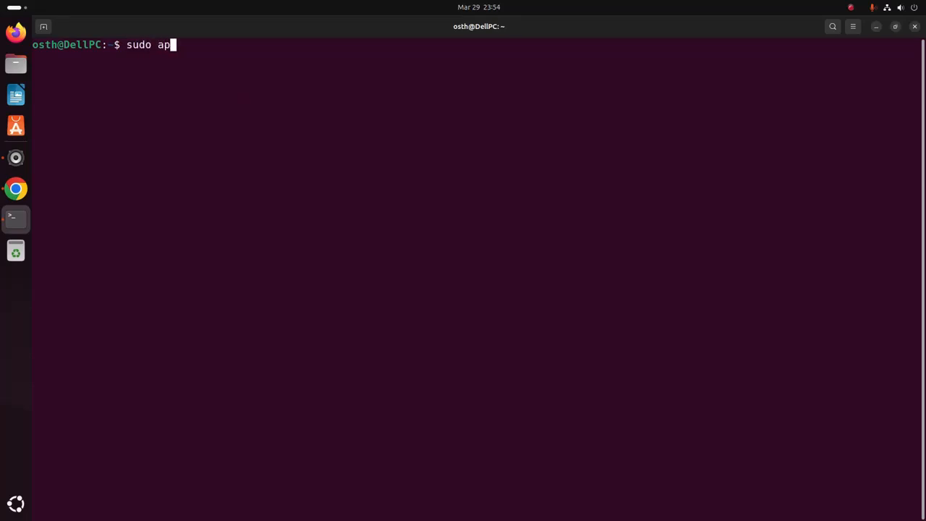
pyautogui.write('t update')
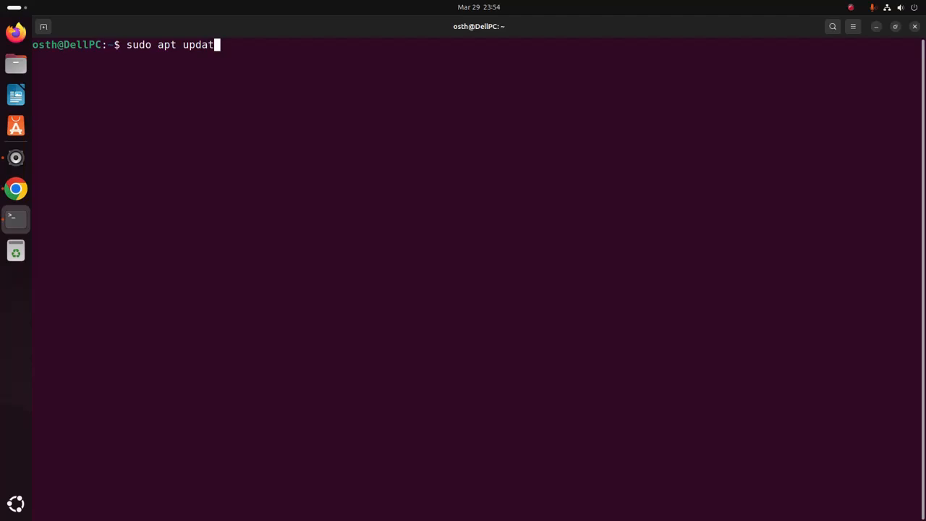
pyautogui.press('Return')
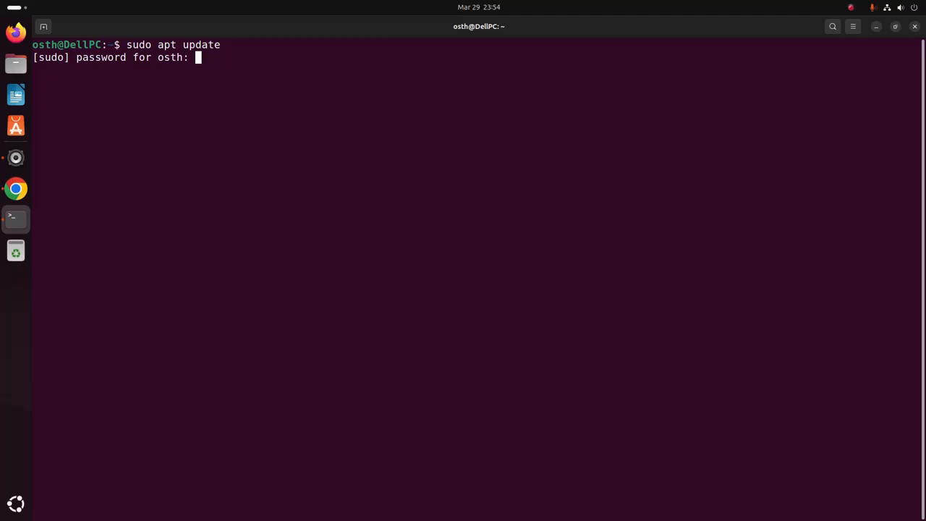
pyautogui.press('Return')
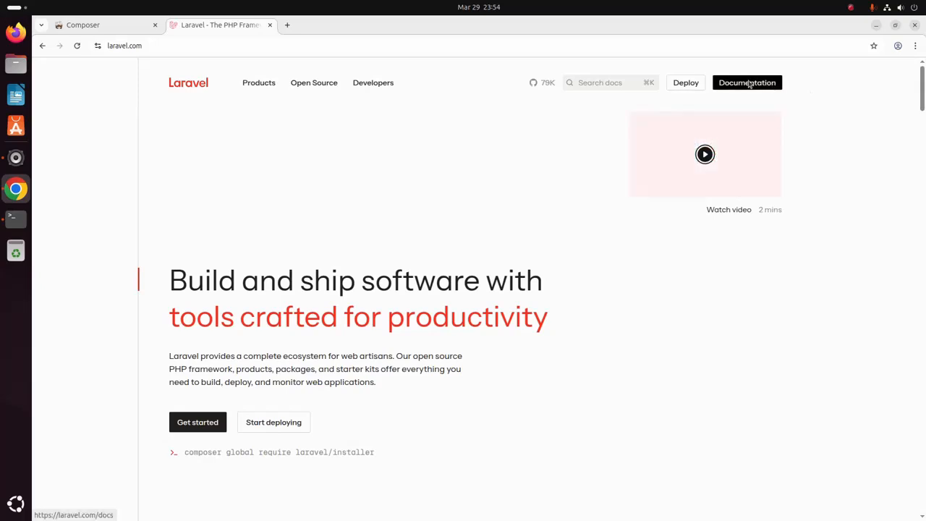
# Navigate from laravel.com to the Installation docs' Linux command for installing PHP and the installer.
pyautogui.click(747, 82)
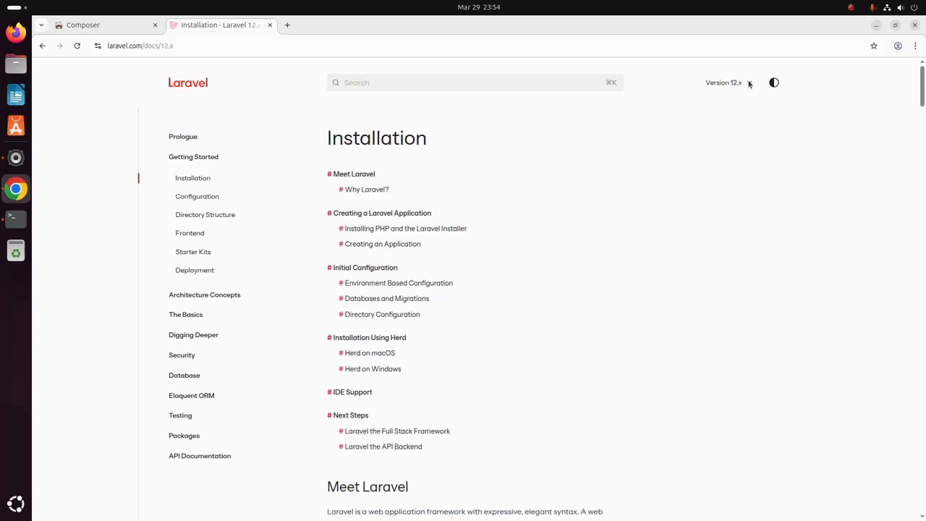
pyautogui.moveTo(725, 86)
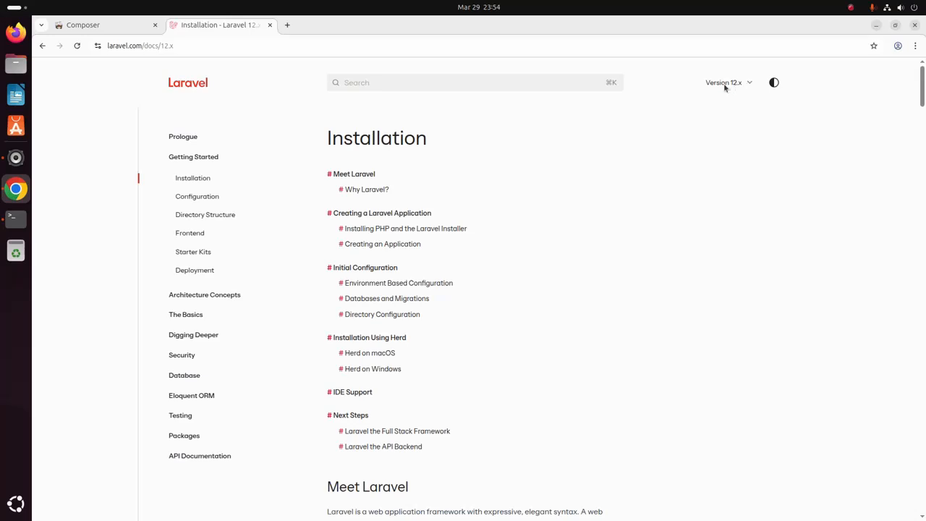
pyautogui.moveTo(738, 90)
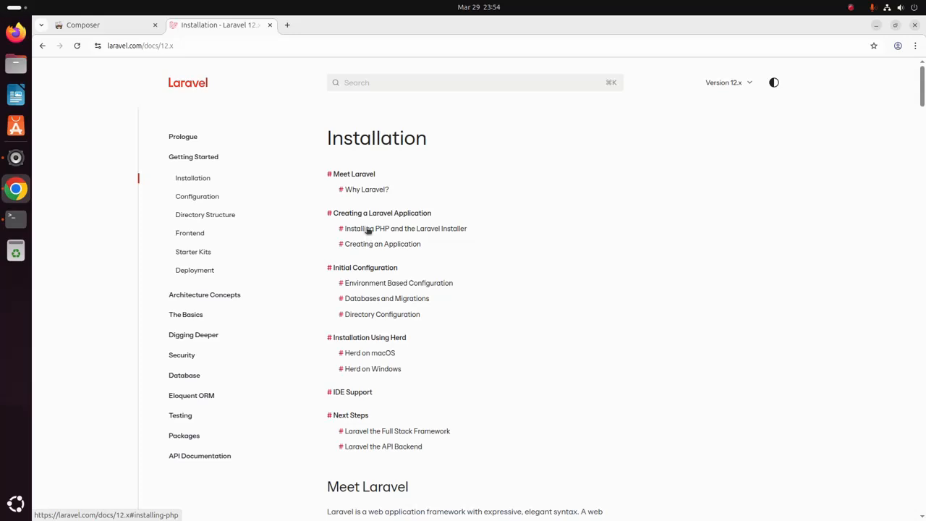
pyautogui.click(405, 229)
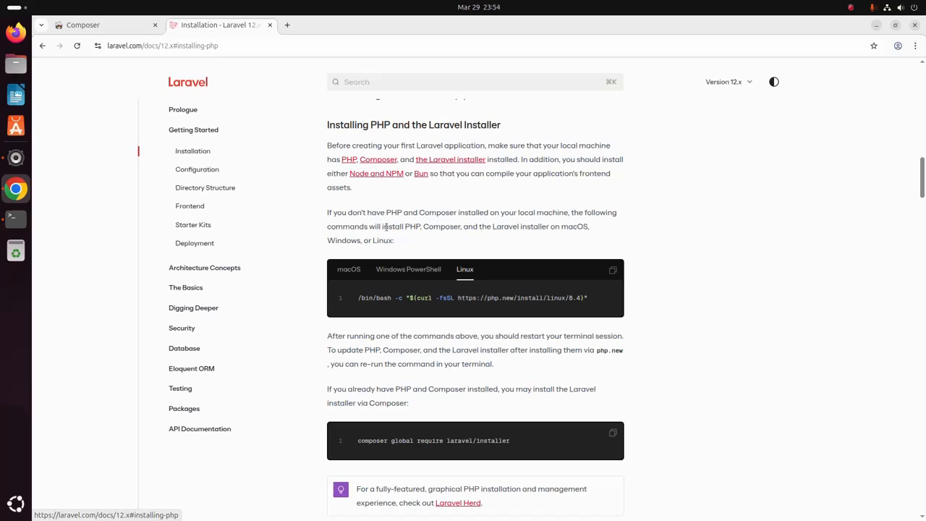
pyautogui.scroll(-3)
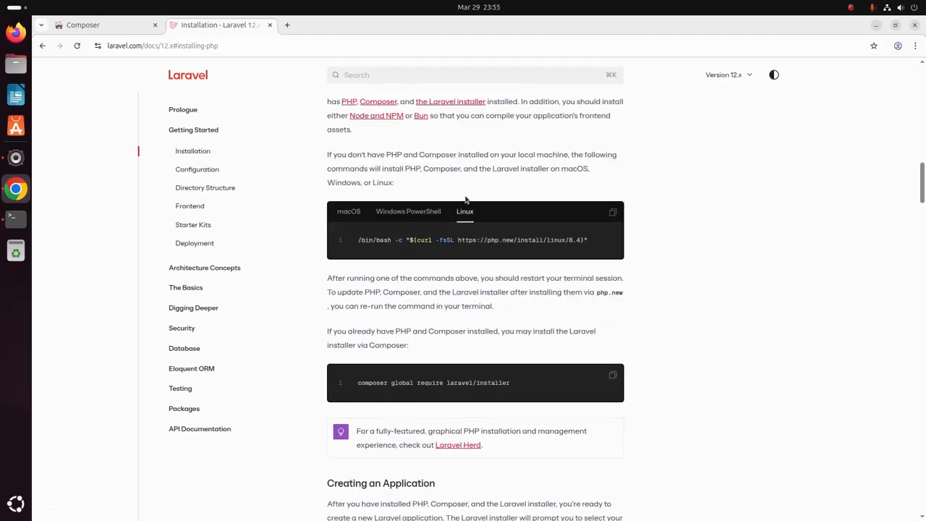
pyautogui.moveTo(465, 211)
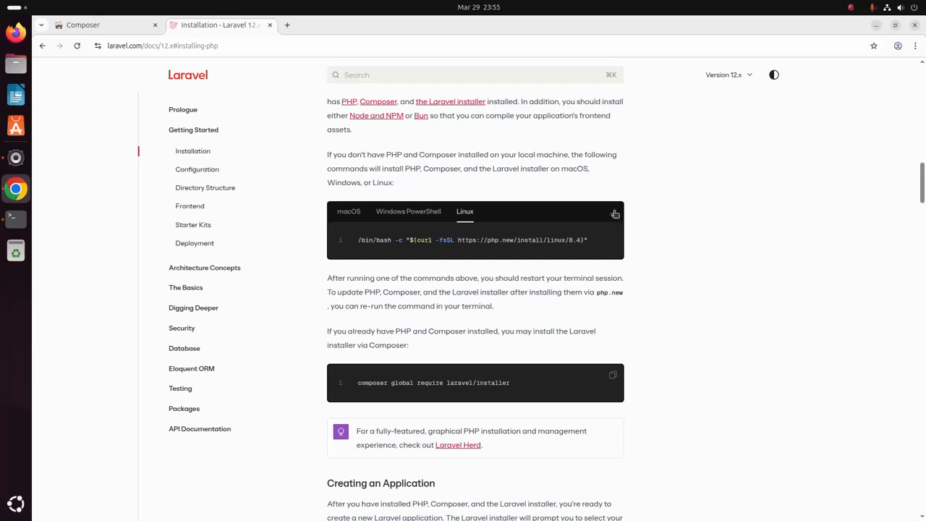
pyautogui.moveTo(16, 218)
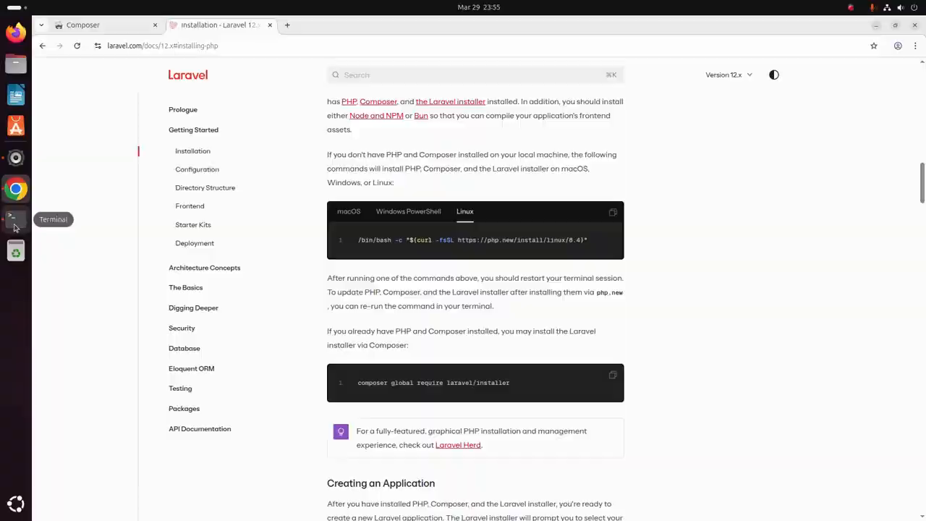
pyautogui.click(16, 219)
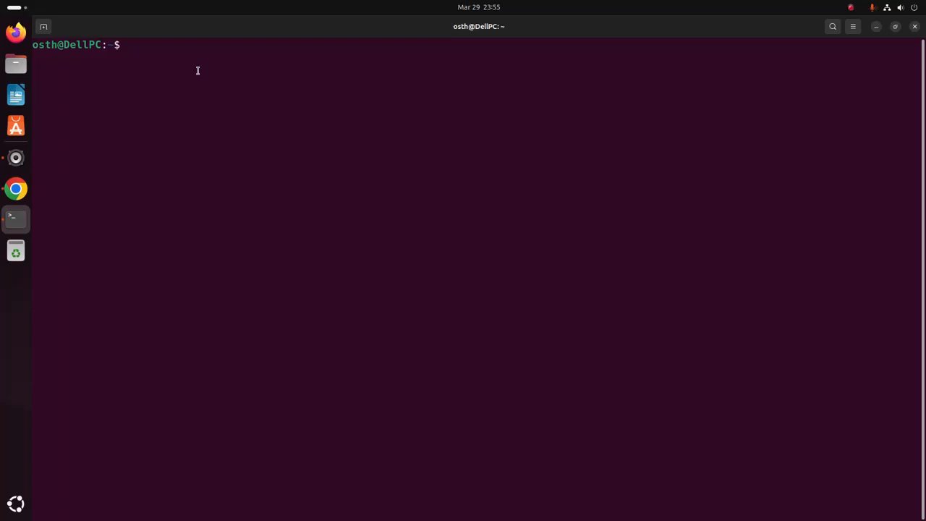
pyautogui.write('/bin/bash -c "$(curl -fsSL https://php.new/install/linux/8.4)"')
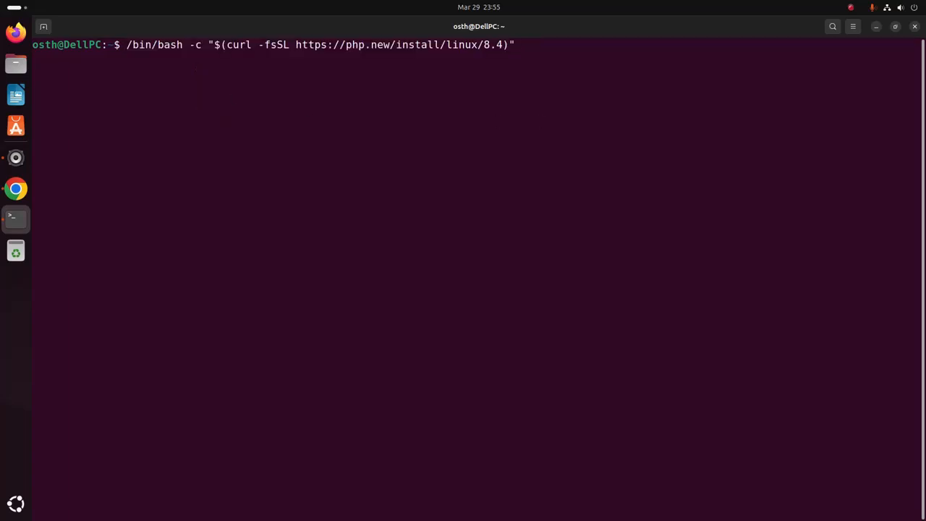
pyautogui.press('Return')
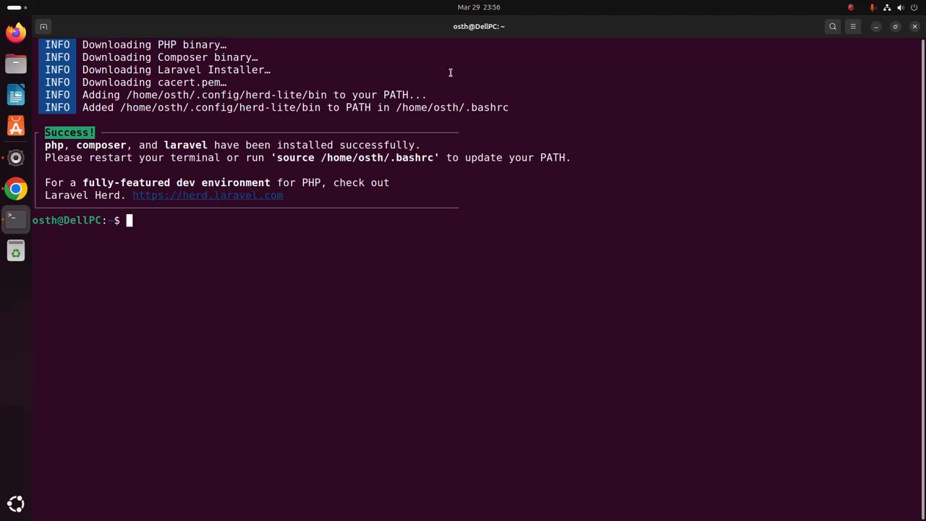
pyautogui.moveTo(208, 225)
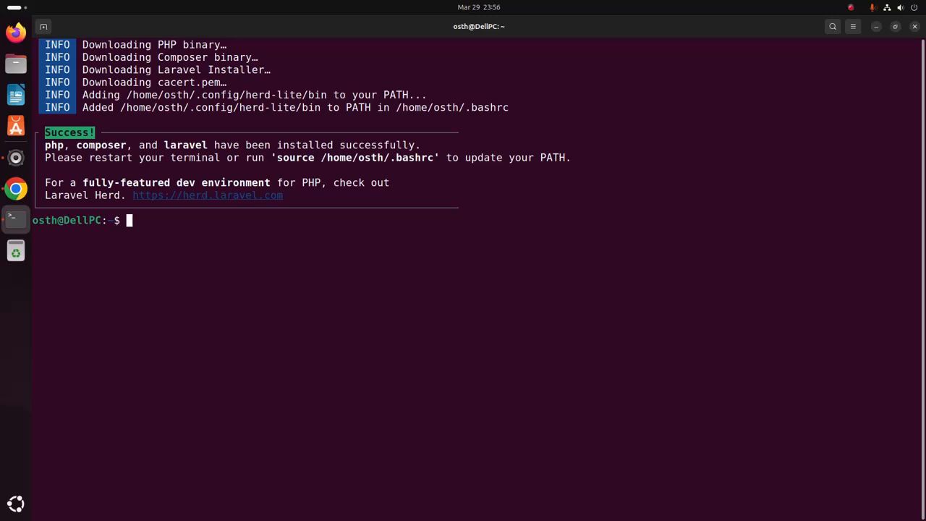
# Check the installed PHP version with 'php --version', showing PHP 8.3.6.
pyautogui.write('ph')
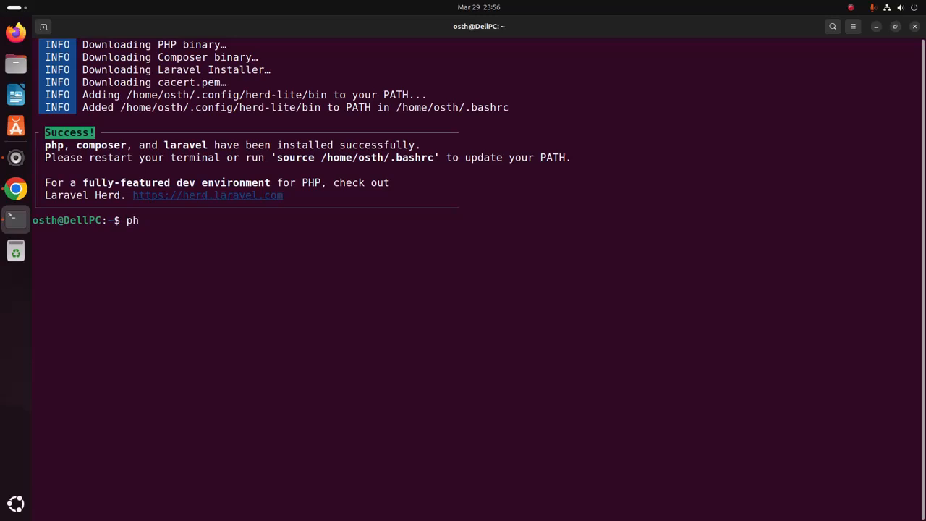
pyautogui.write('p')
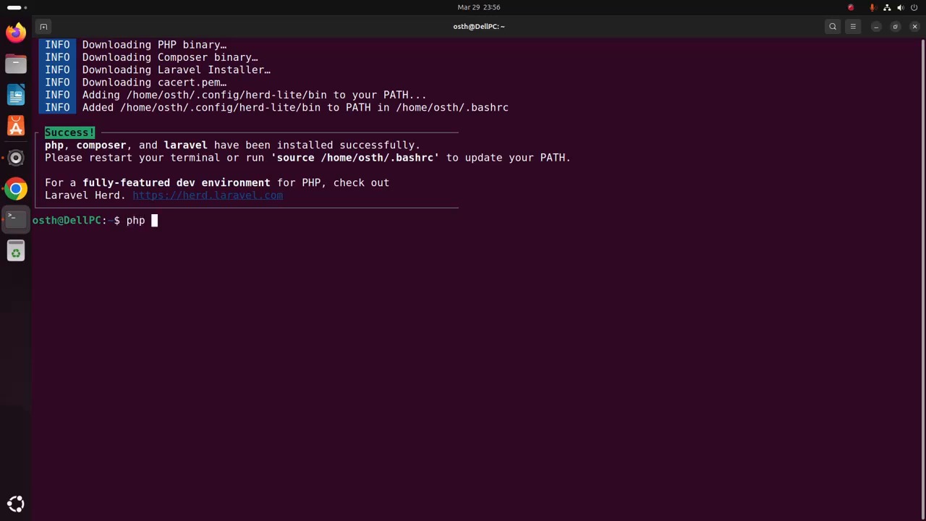
pyautogui.write('--v')
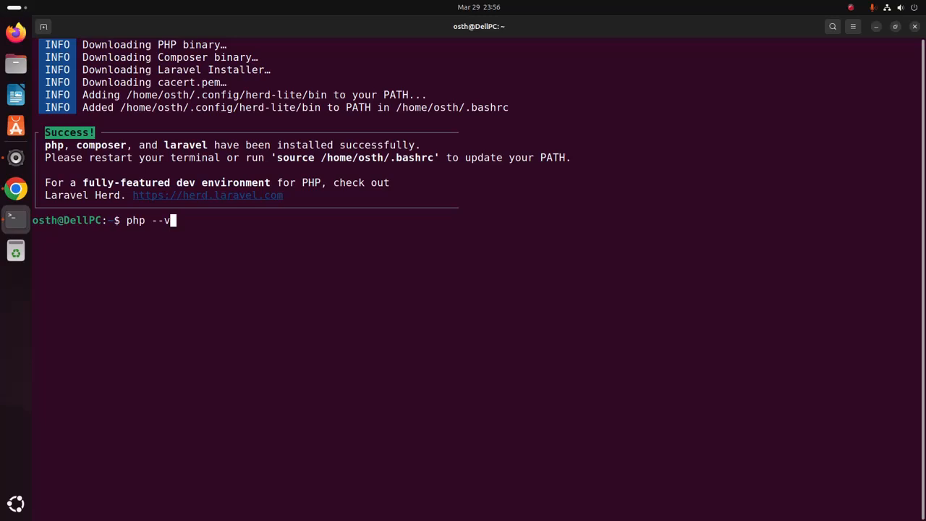
pyautogui.write('ersion')
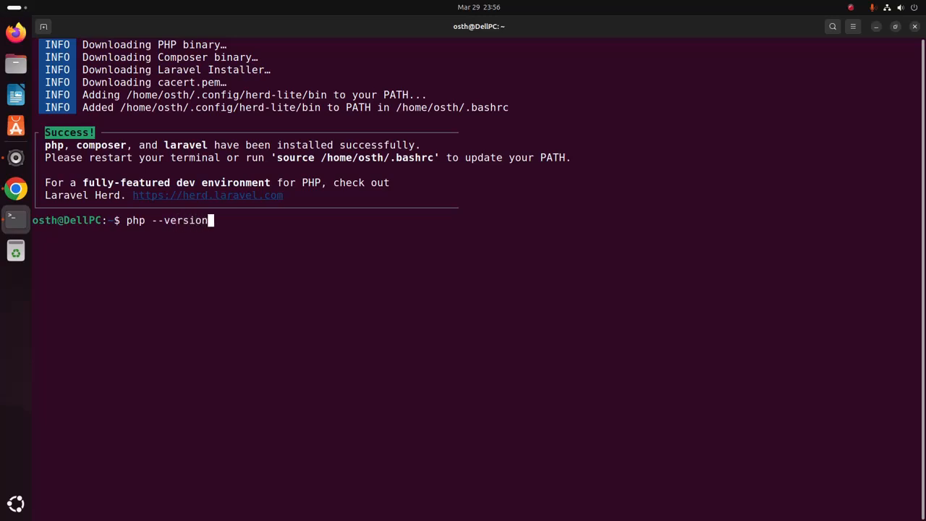
pyautogui.press('Return')
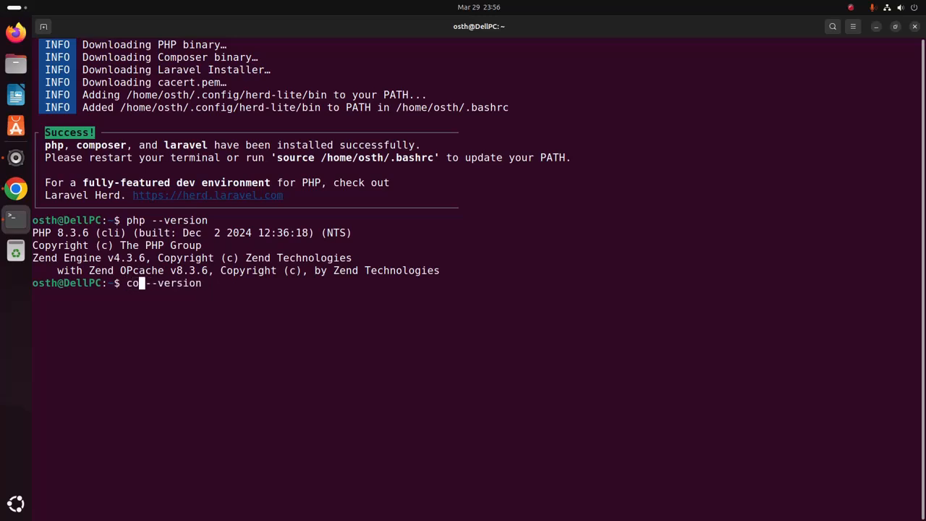
# Check 'composer --version' (2.8.3) and find the laravel command not found.
pyautogui.press('Return')
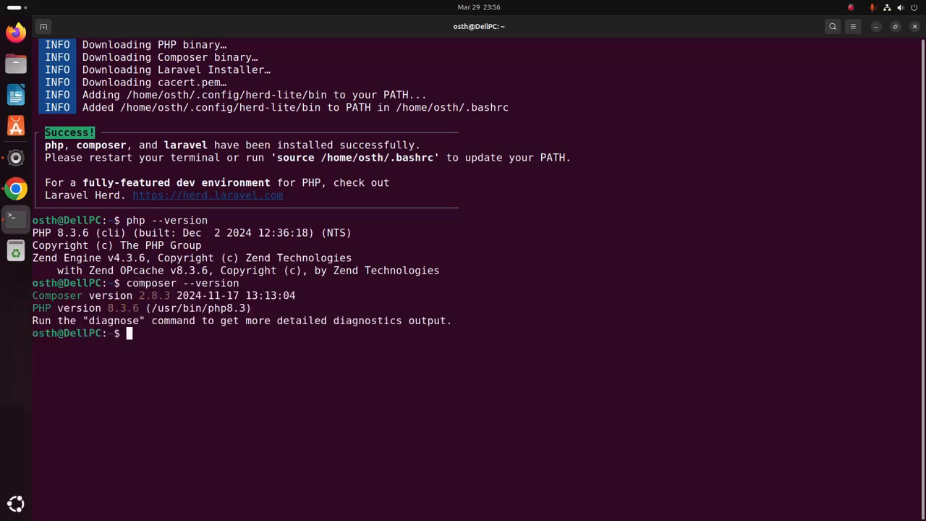
pyautogui.write('composer --version')
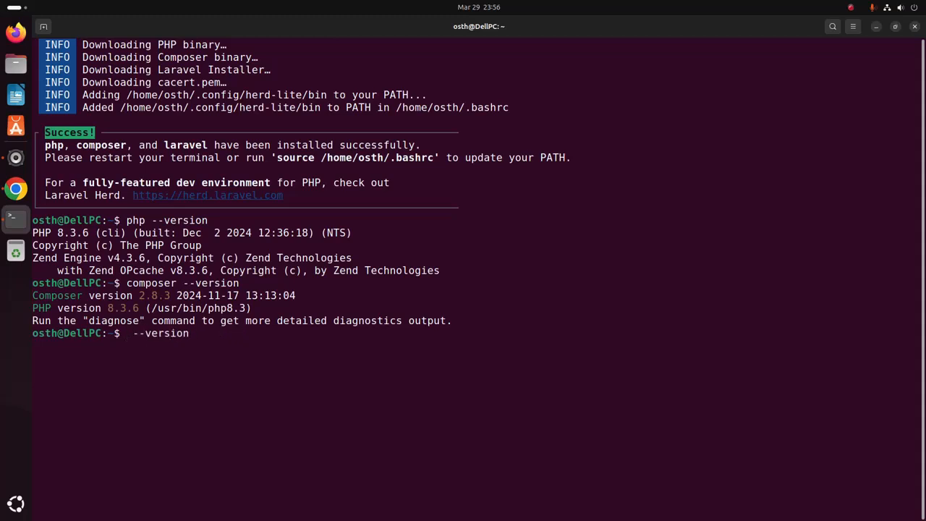
pyautogui.write('la')
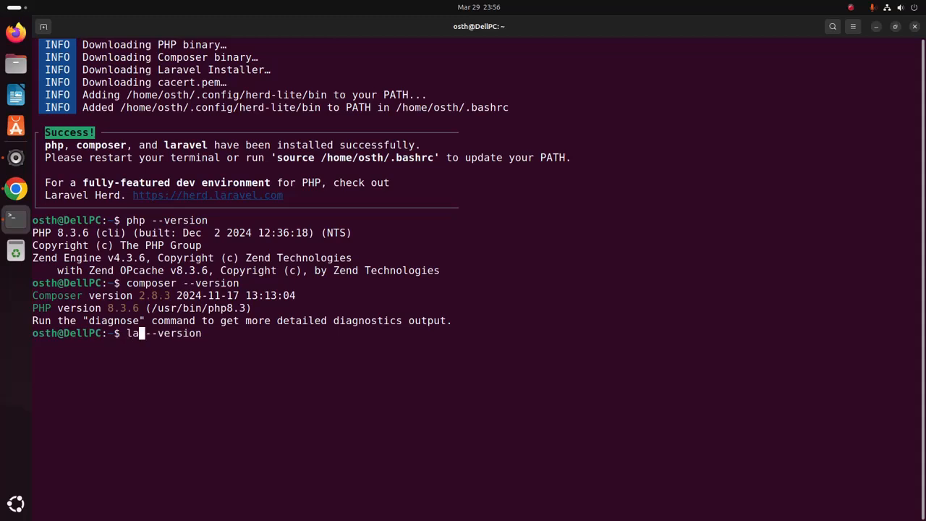
pyautogui.write('ravel')
pyautogui.press('Return')
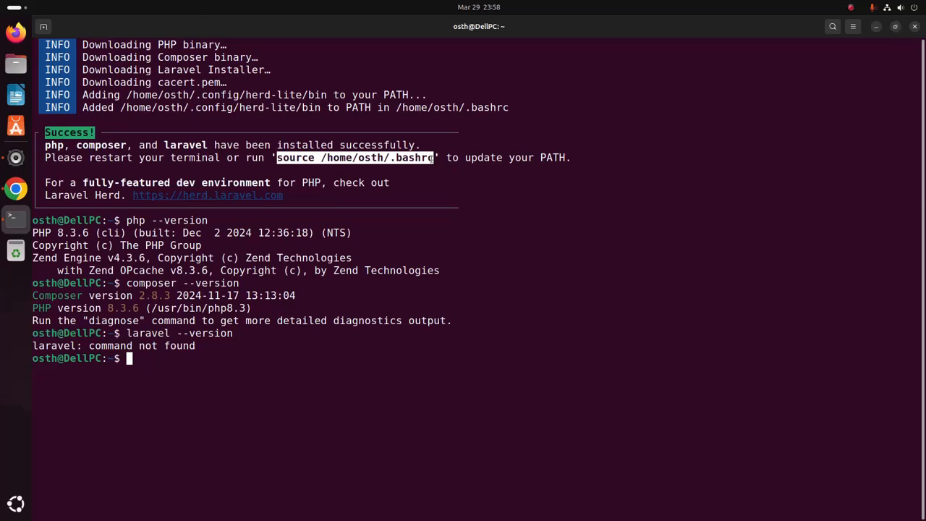
# Reload ~/.bashrc and confirm 'laravel --version' reports Laravel Installer 5.14.0.
pyautogui.rightClick(431, 159)
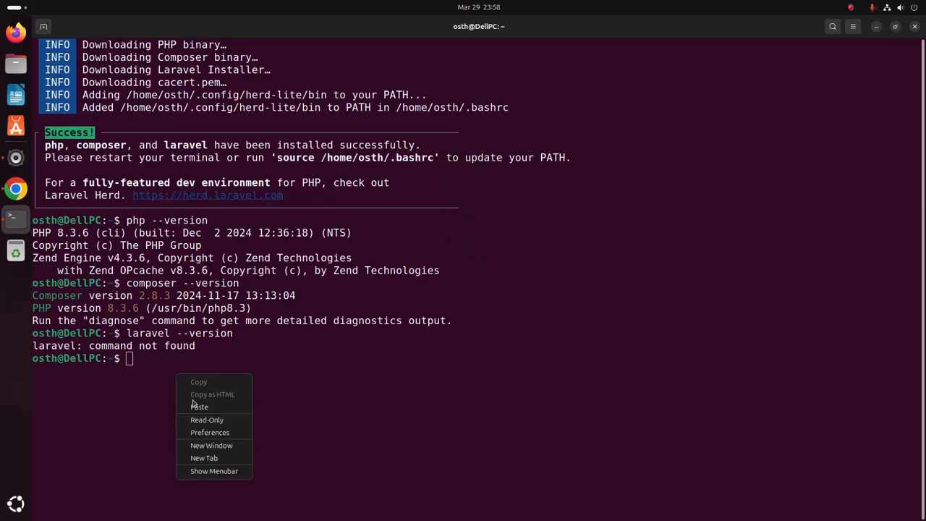
pyautogui.click(200, 407)
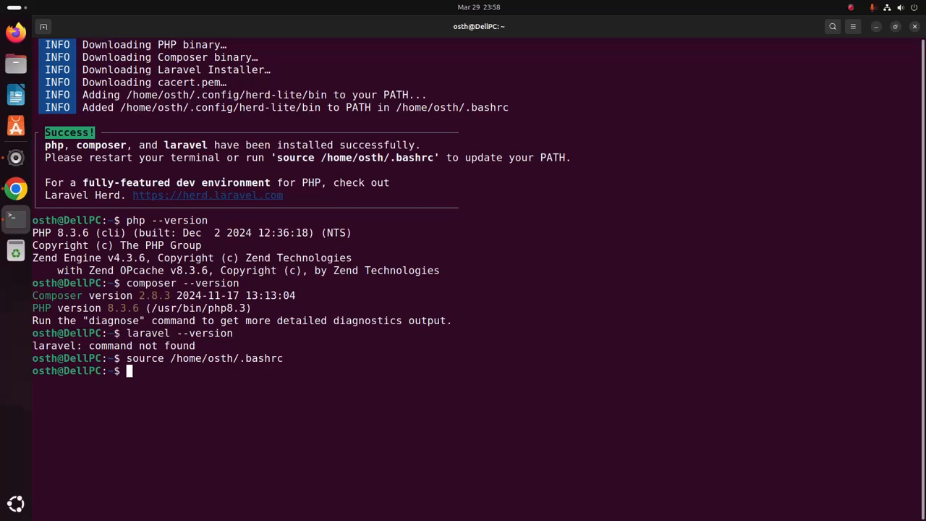
pyautogui.write('laravel --version')
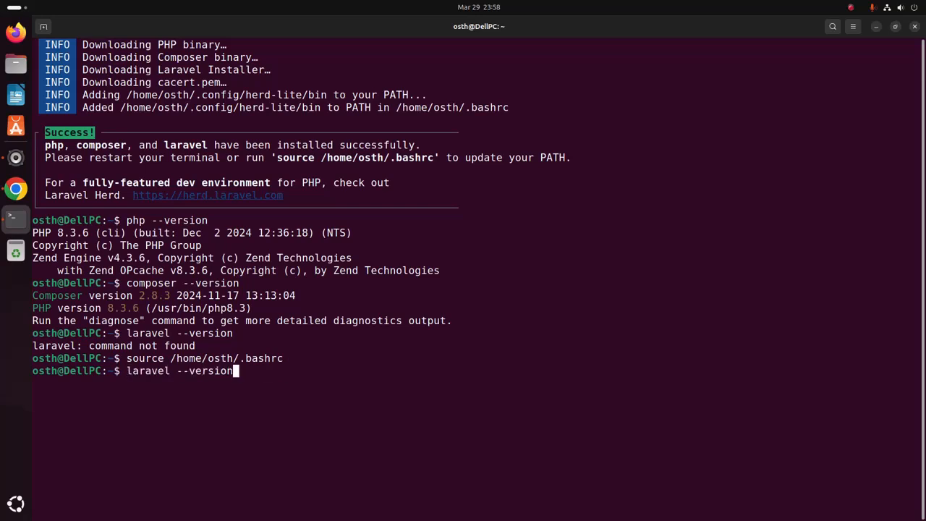
pyautogui.press('Return')
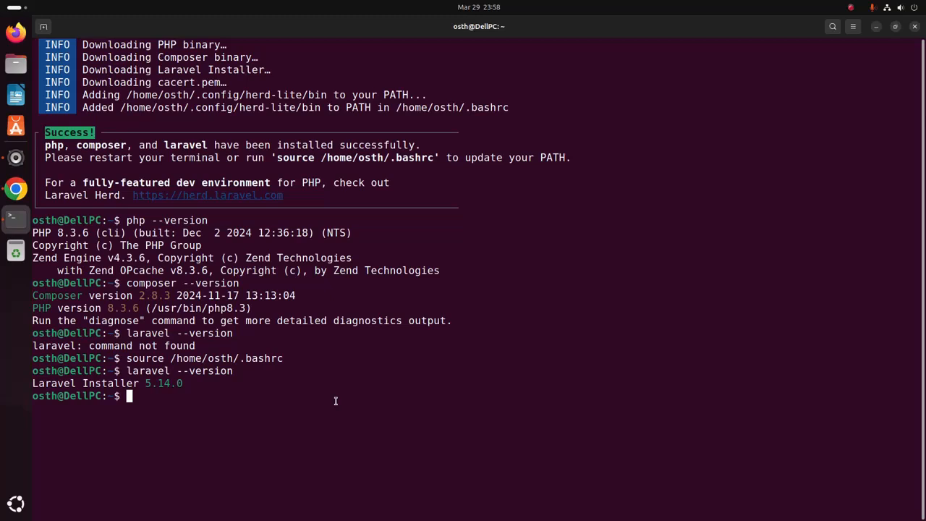
pyautogui.write('c')
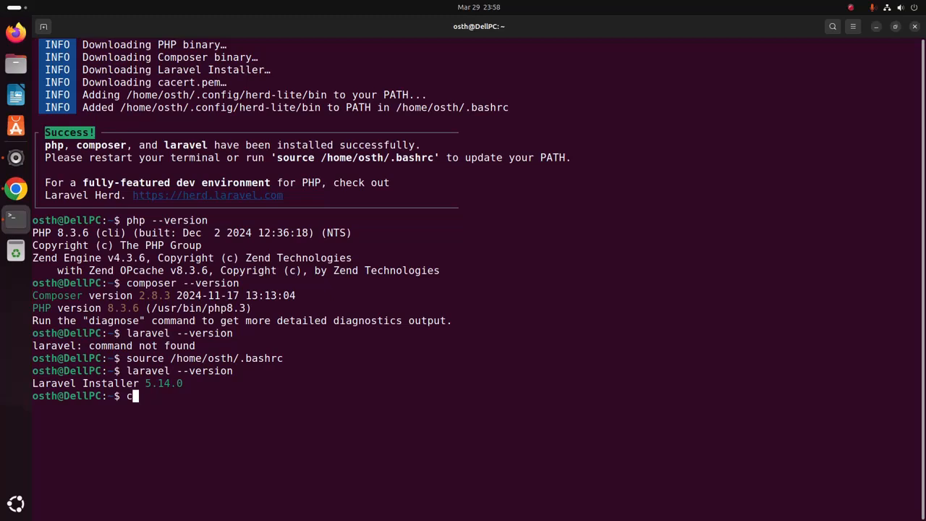
# Move into the Desktop folder and create a myapps directory with mkdir.
pyautogui.write('d De')
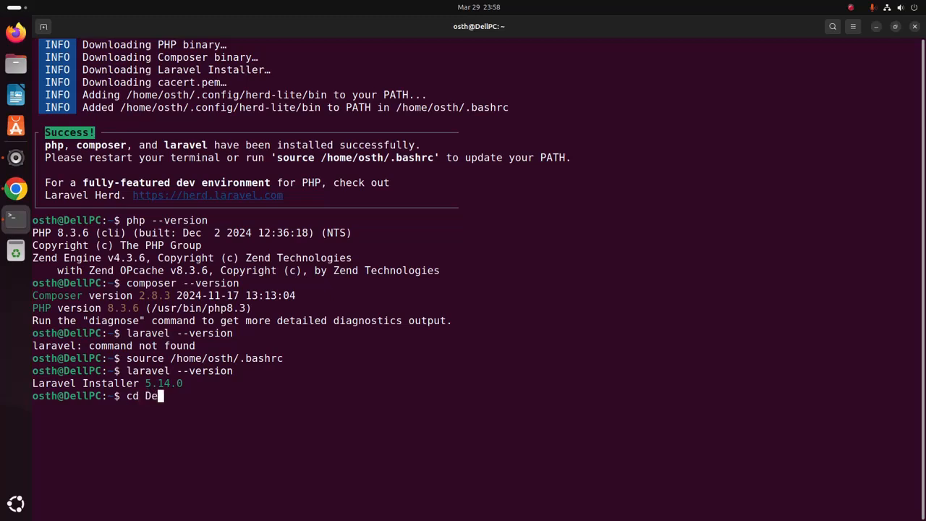
pyautogui.press('Return')
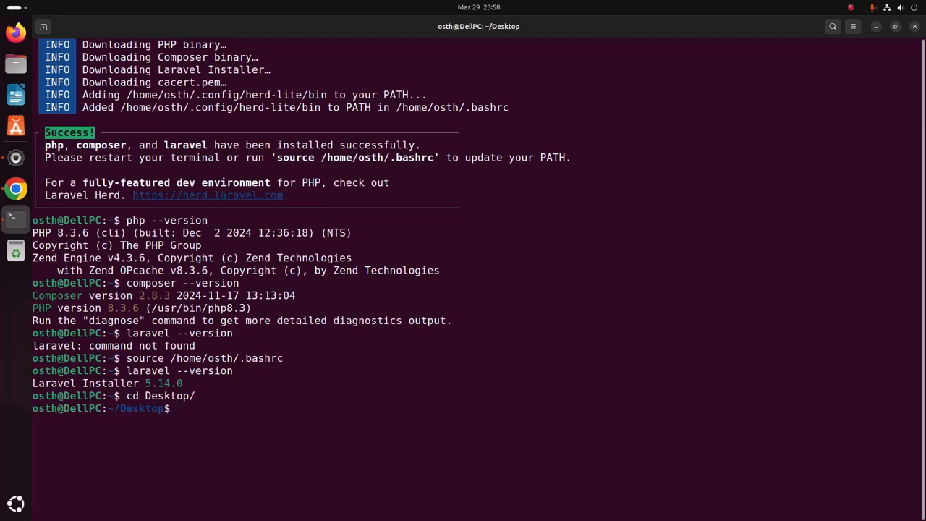
pyautogui.write('mkdir my')
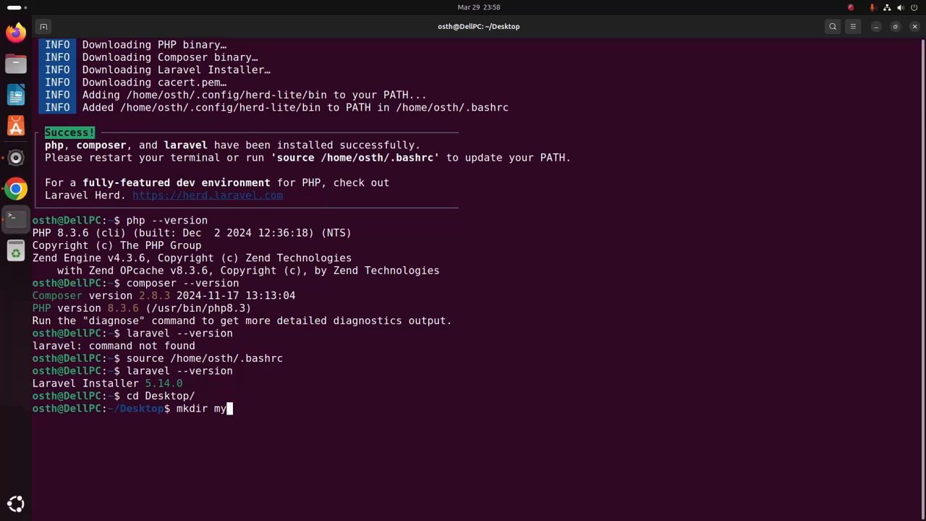
pyautogui.press('Return')
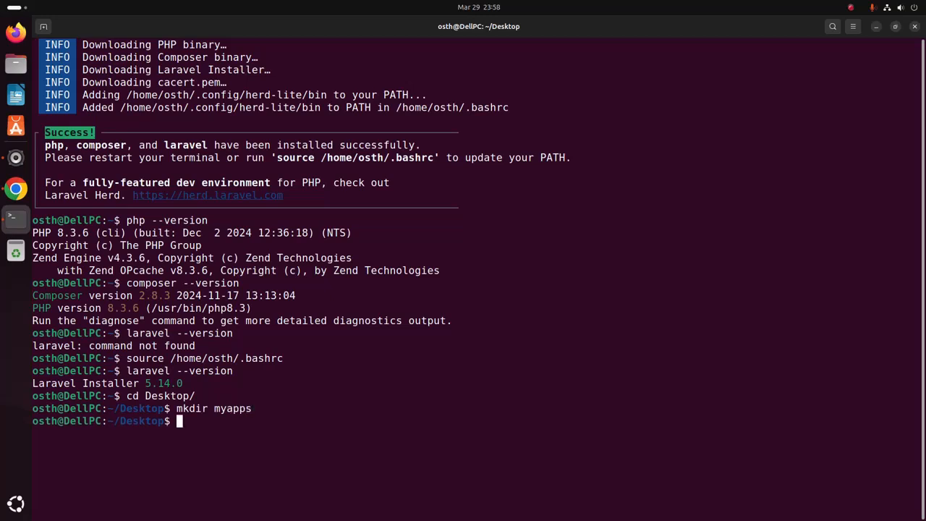
# Enter the myapps folder and begin the laravel command.
pyautogui.write('cd m')
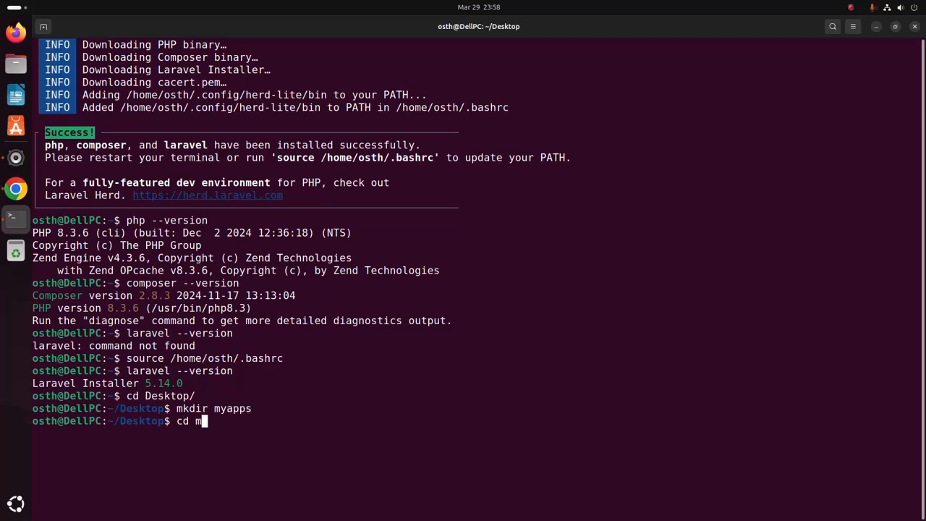
pyautogui.write('yapps/')
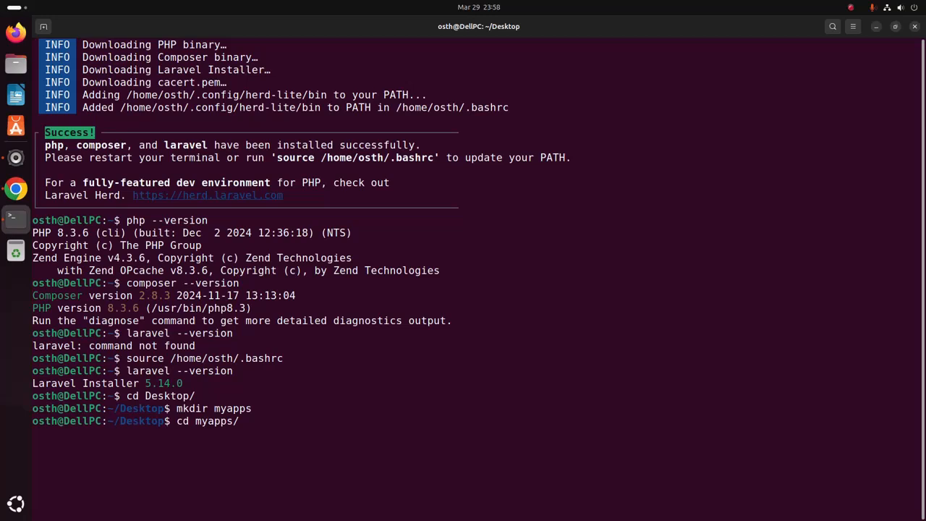
pyautogui.press('Return')
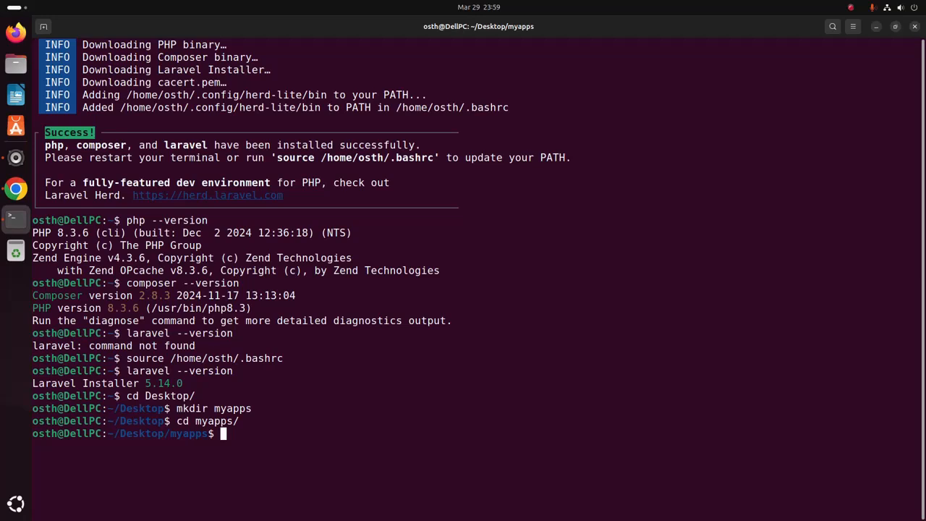
pyautogui.write('laravel')
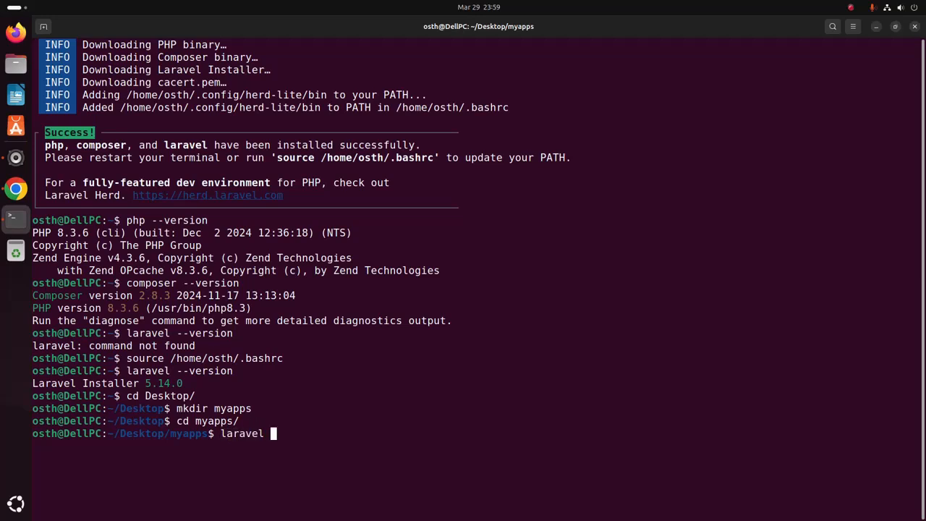
# Run 'laravel new mysite' to launch the installer, reaching the starter kit question.
pyautogui.write('new')
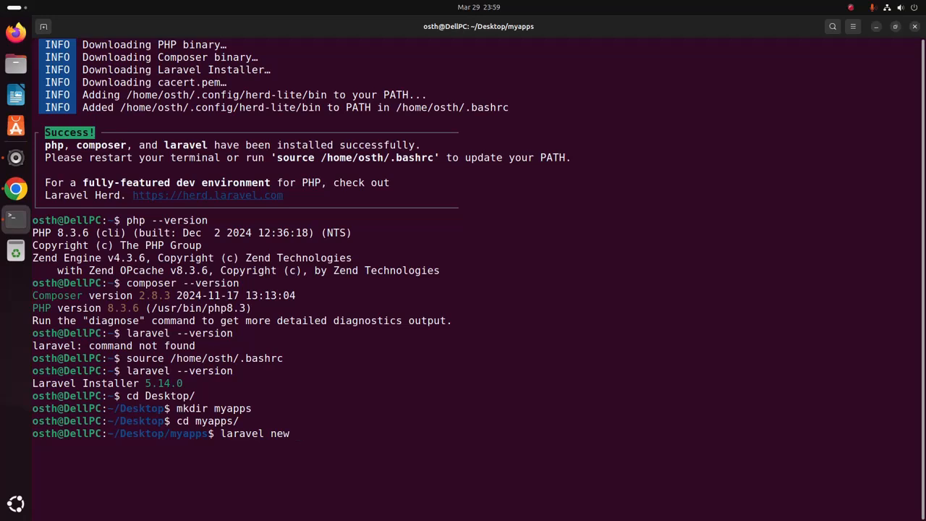
pyautogui.write('mys')
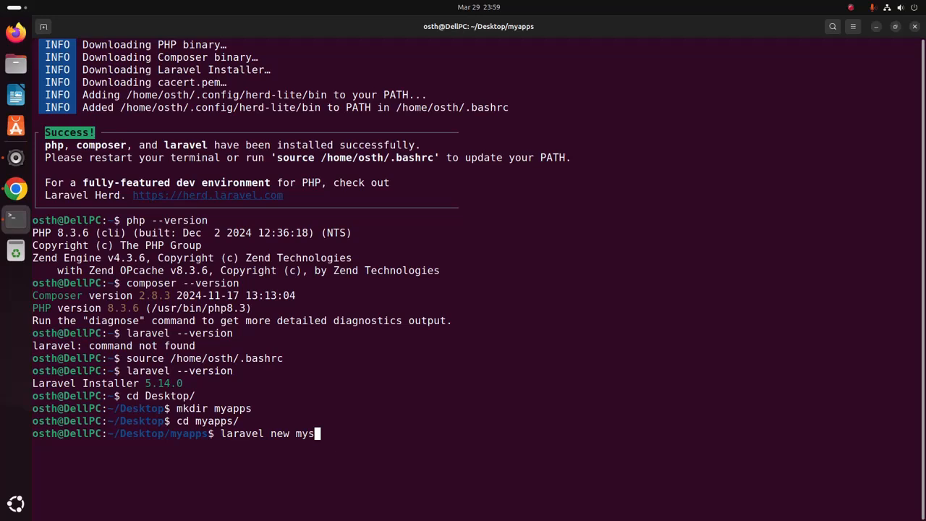
pyautogui.write('ite')
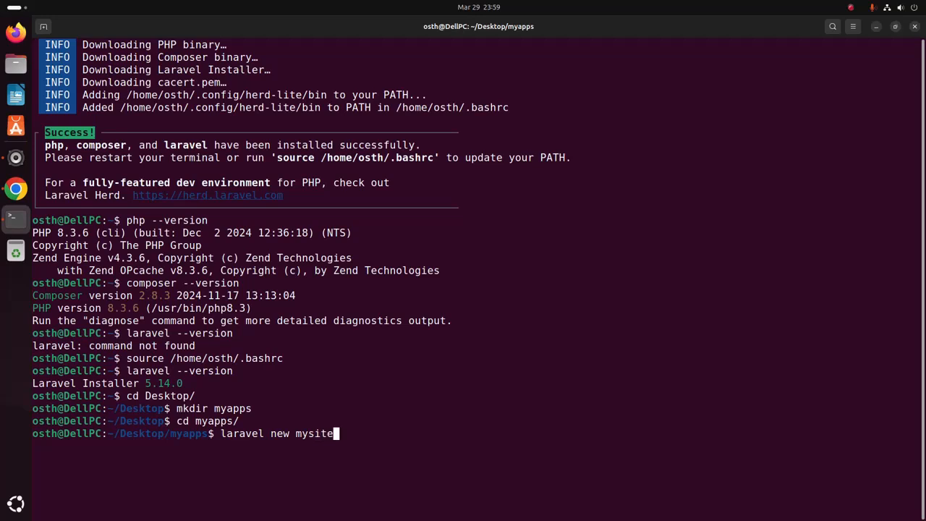
pyautogui.press('Return')
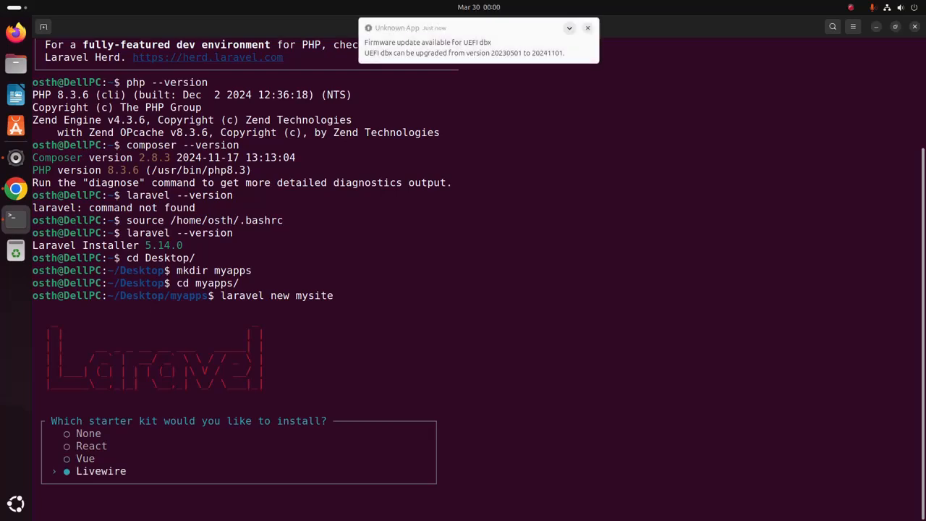
# Choose Livewire, Laravel's built-in authentication, no Volt, and the Pest testing framework.
pyautogui.press('Return')
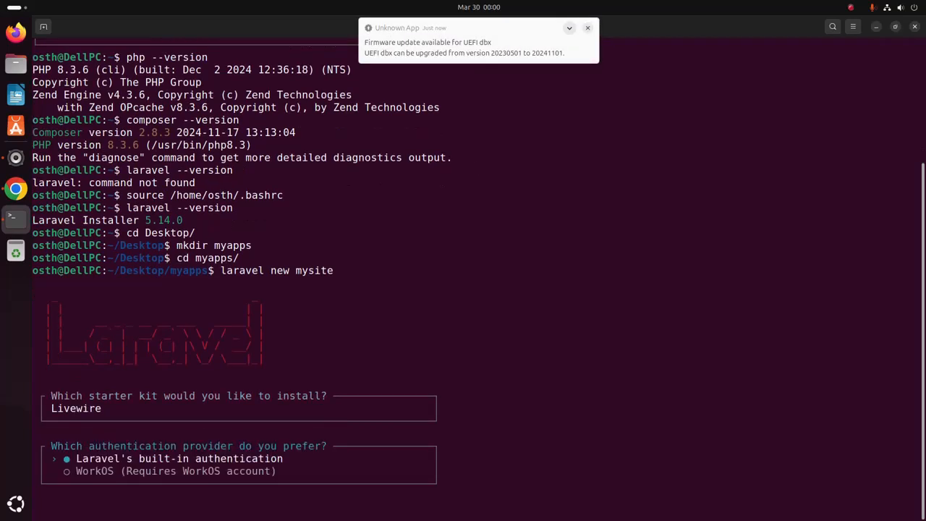
pyautogui.click(587, 28)
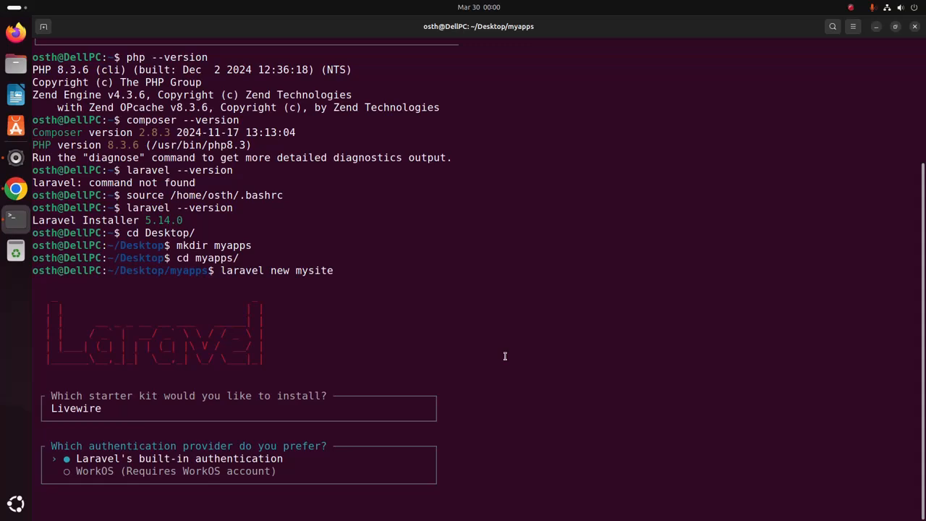
pyautogui.press('Return')
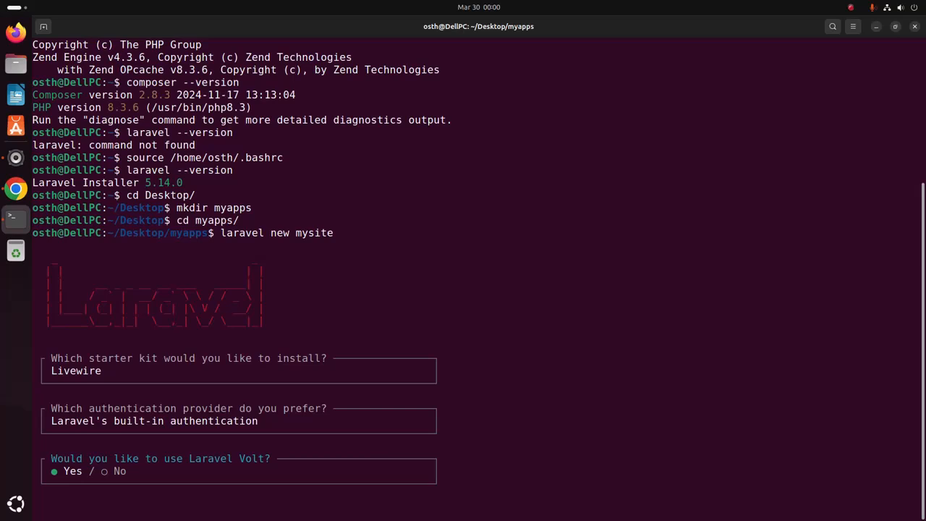
pyautogui.press('Return')
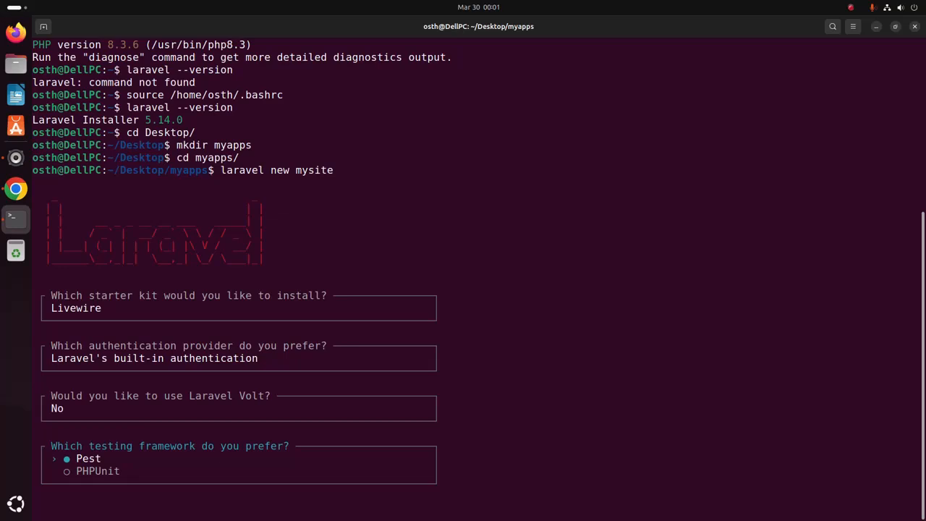
pyautogui.press('Down')
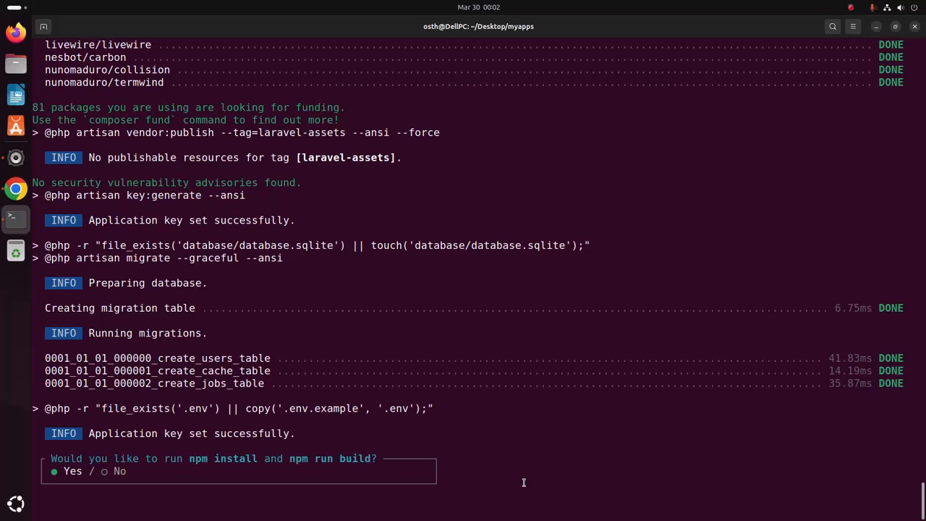
# Answer Yes to running npm install and npm run build, finishing the mysite setup.
pyautogui.press('Return')
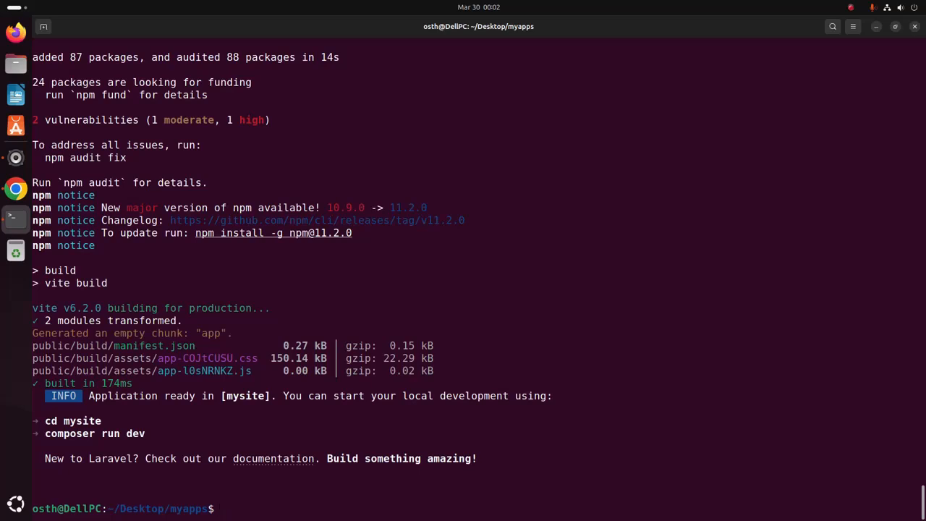
# Move into the mysite project folder with 'cd mysite/'.
pyautogui.write('cd')
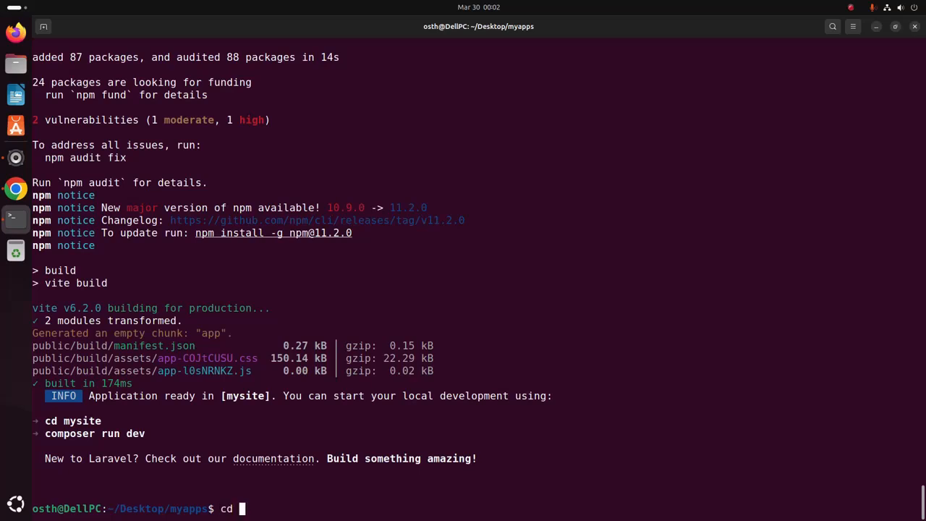
pyautogui.write('my')
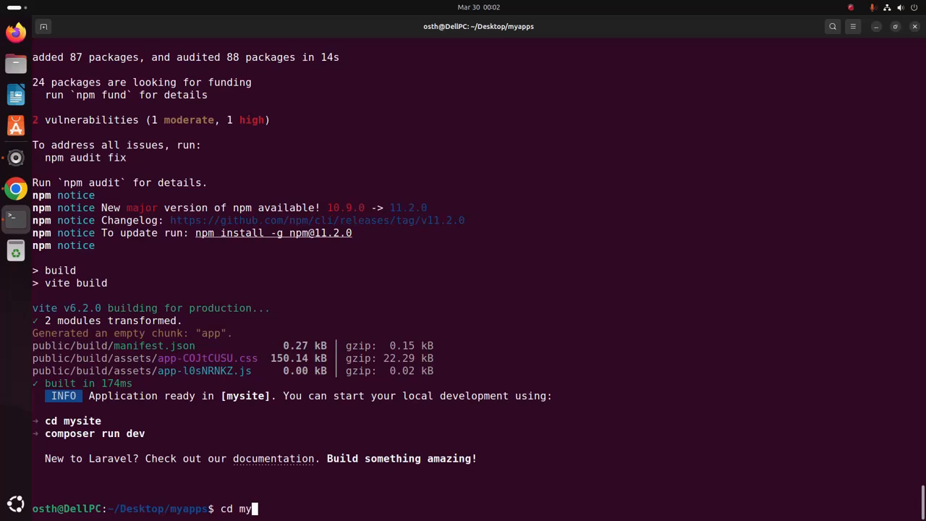
pyautogui.write('site/')
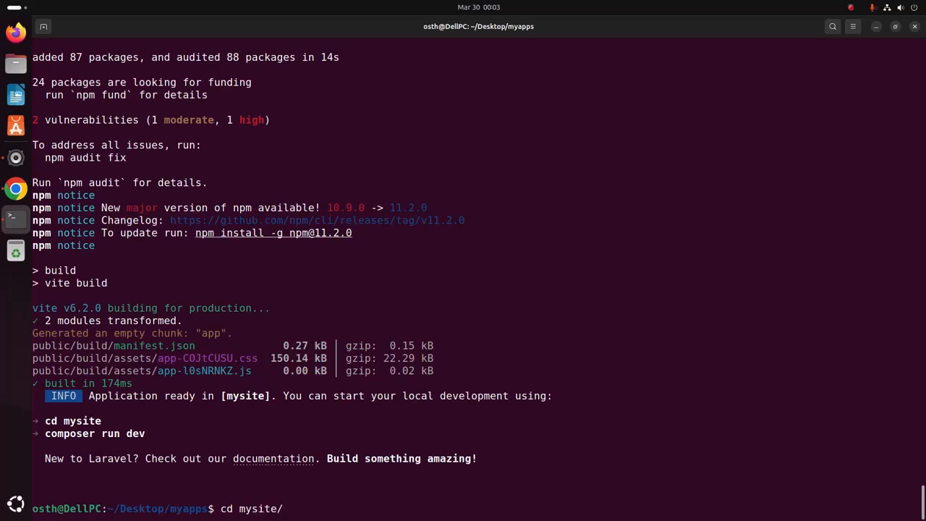
pyautogui.press('Return')
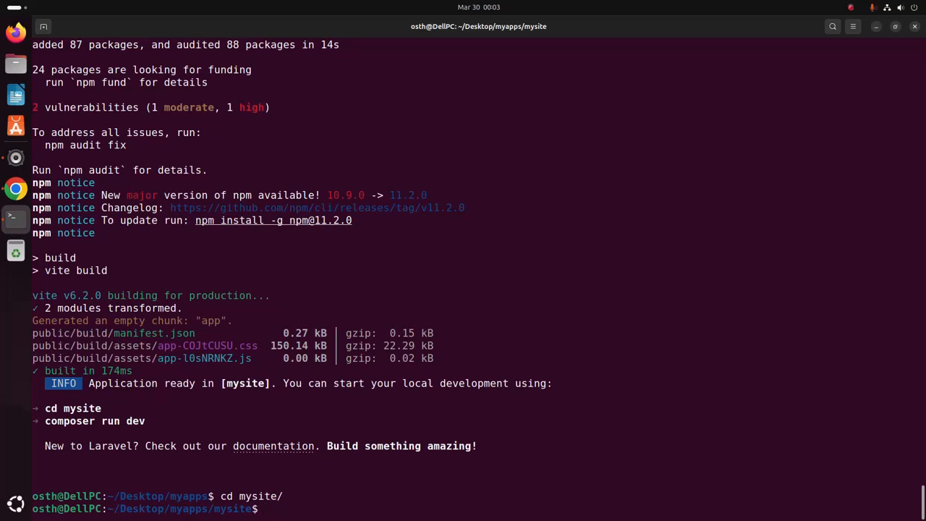
pyautogui.write('co')
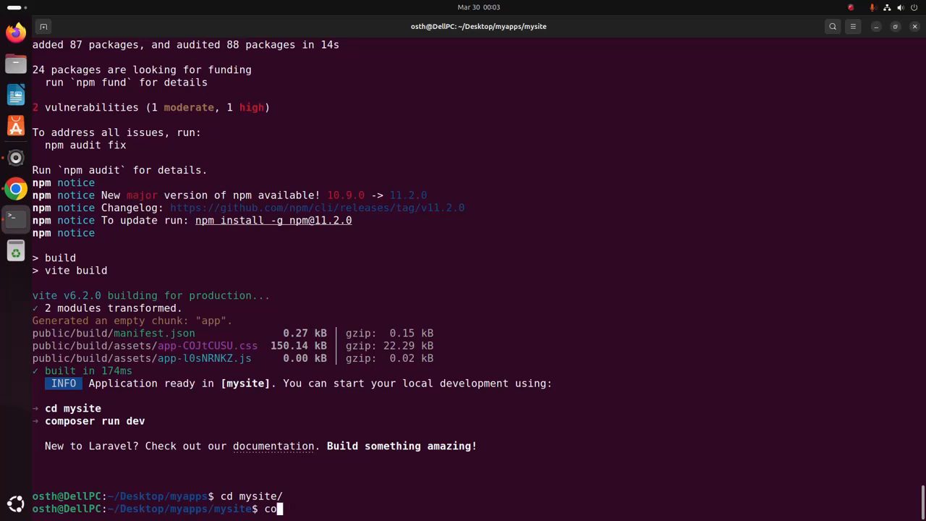
pyautogui.write('mpo')
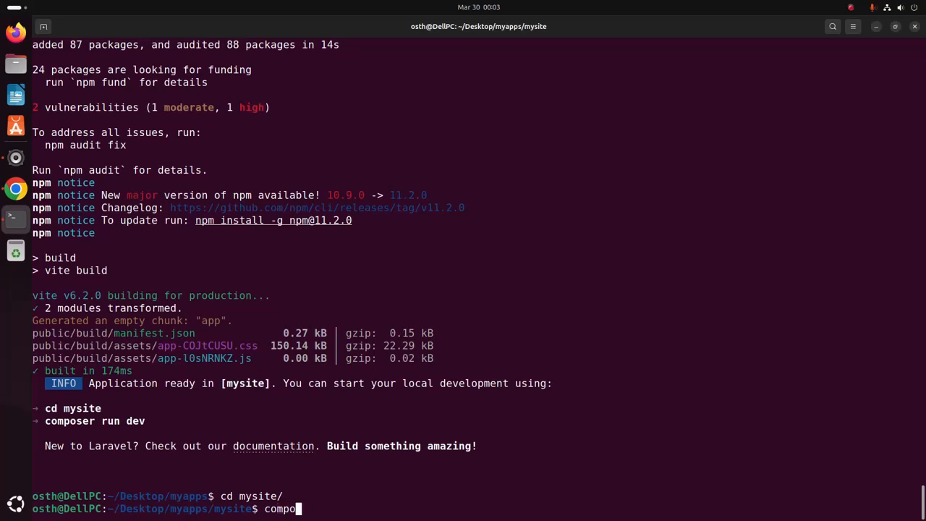
pyautogui.write('ser run dev')
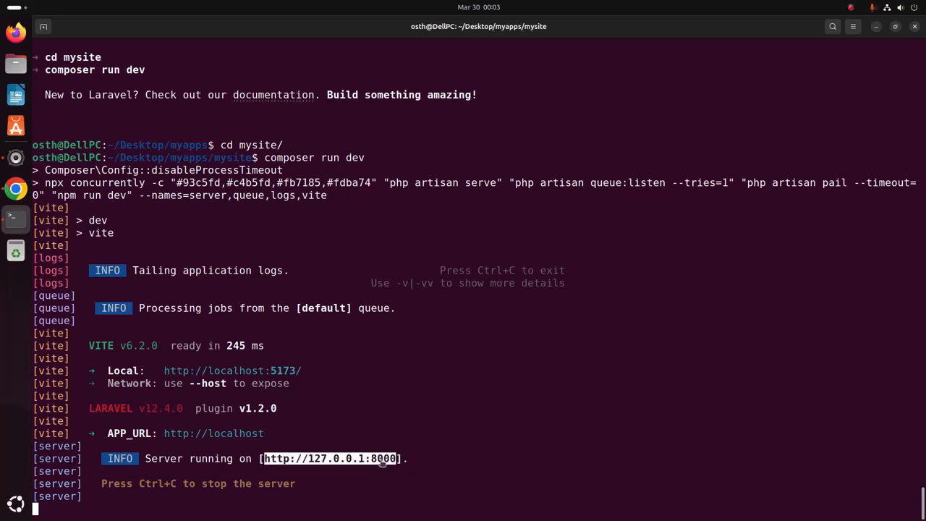
pyautogui.rightClick(355, 457)
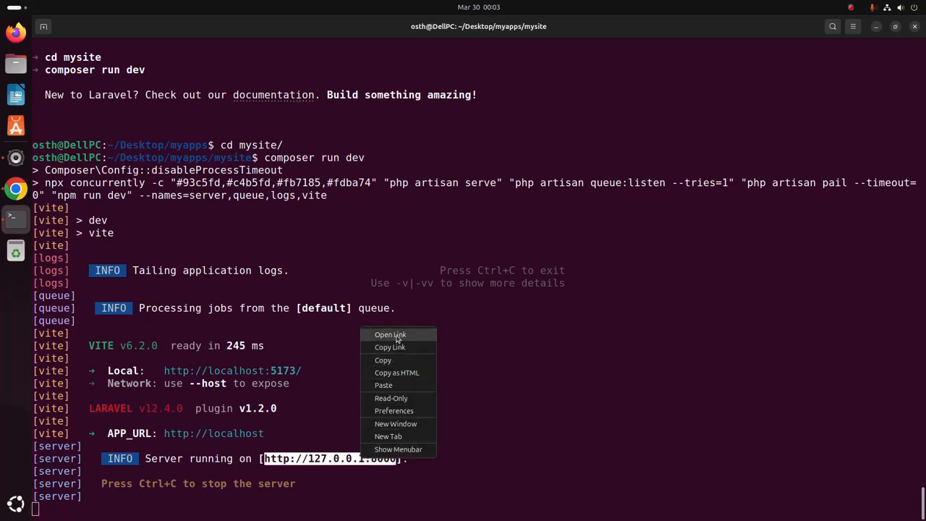
pyautogui.click(397, 339)
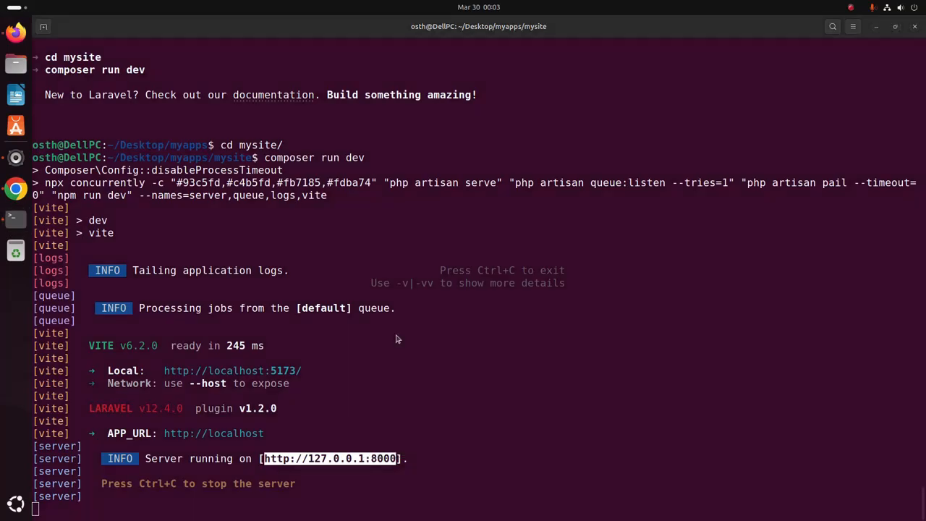
pyautogui.click(16, 29)
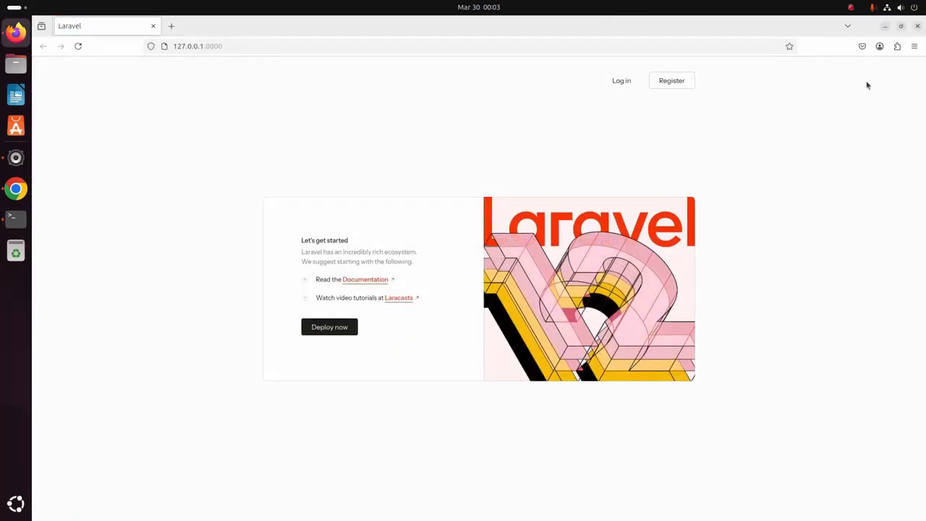
pyautogui.moveTo(538, 92)
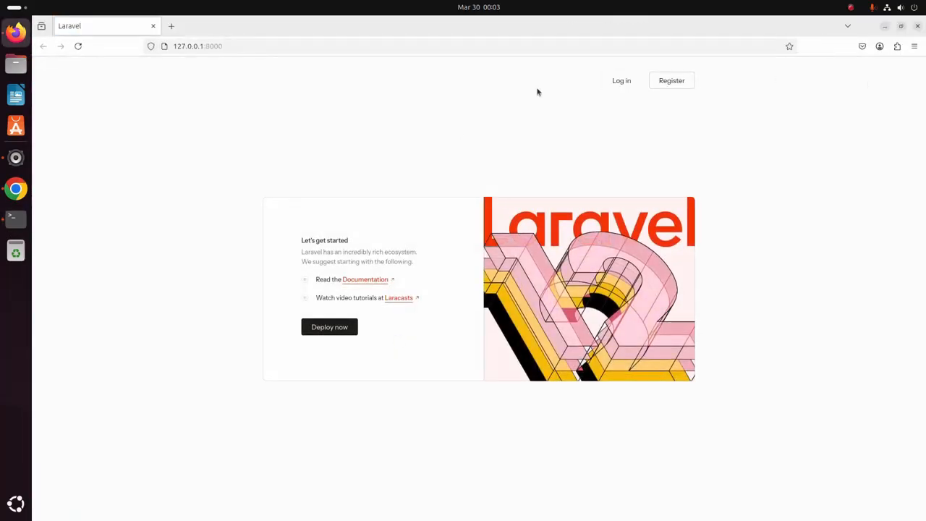